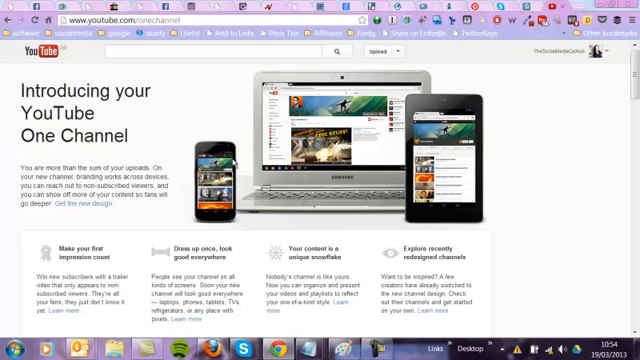
Step: Scroll the One Channel intro page down to the channel trailer section
scroll(down, 3)
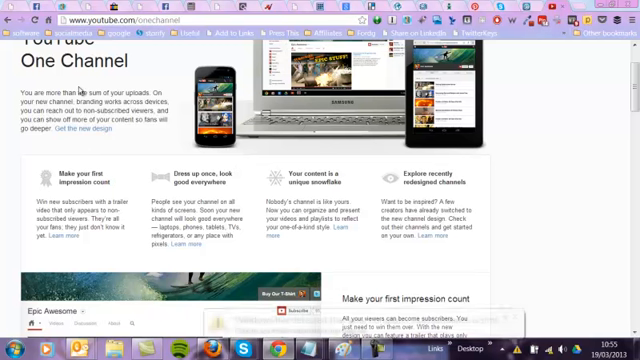
mouse_move(135, 78)
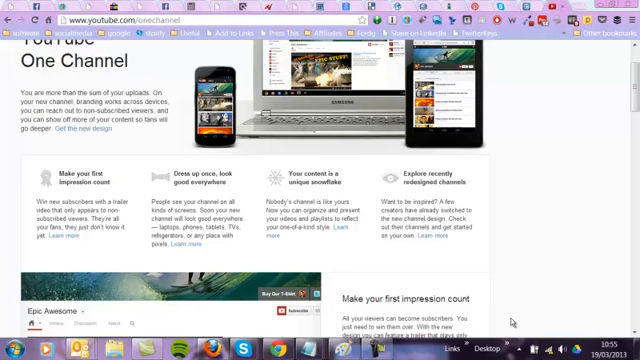
mouse_move(513, 321)
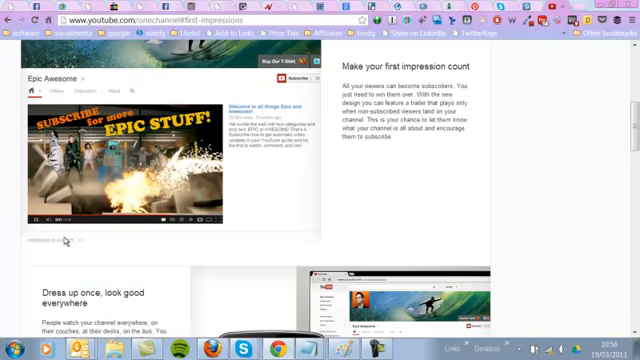
mouse_move(329, 153)
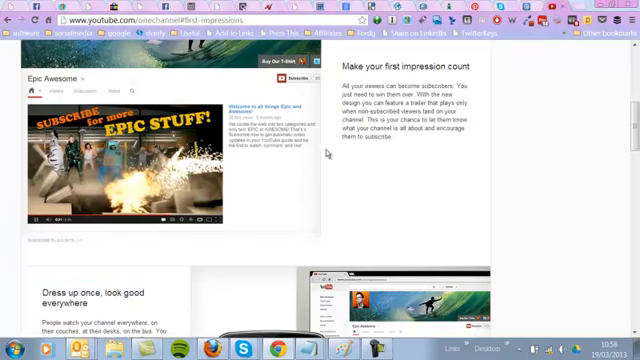
scroll(down, 3)
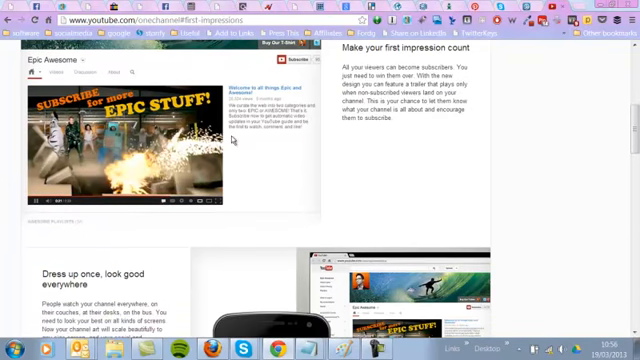
scroll(down, 3)
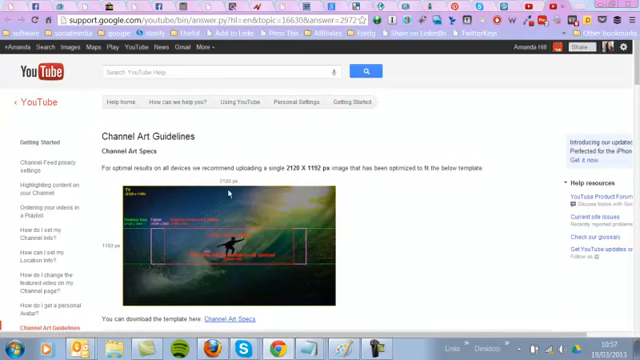
mouse_move(385, 210)
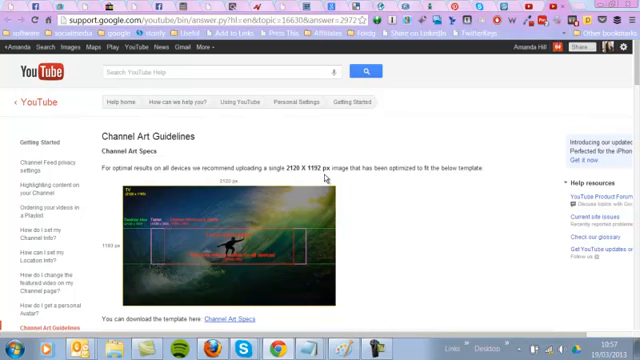
mouse_move(328, 178)
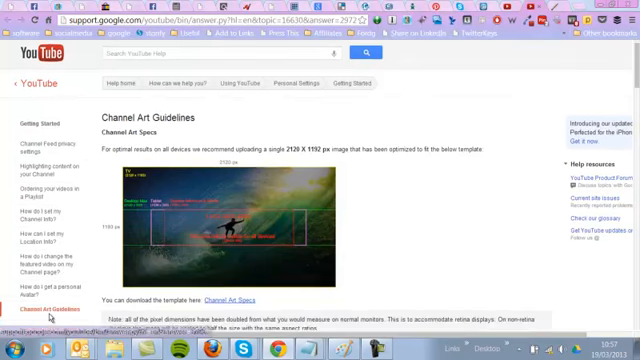
Step: Read through the Channel Art Guidelines: the 2120 x 1192 px spec and width examples
scroll(down, 3)
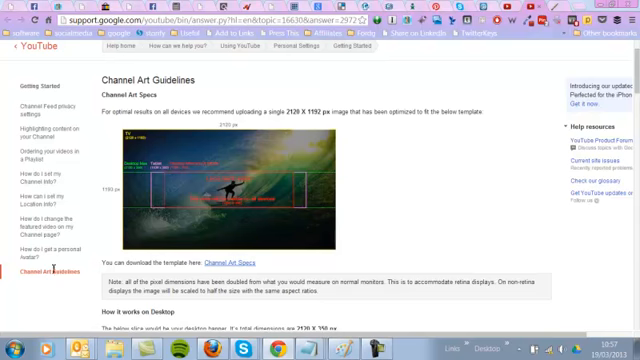
mouse_move(52, 284)
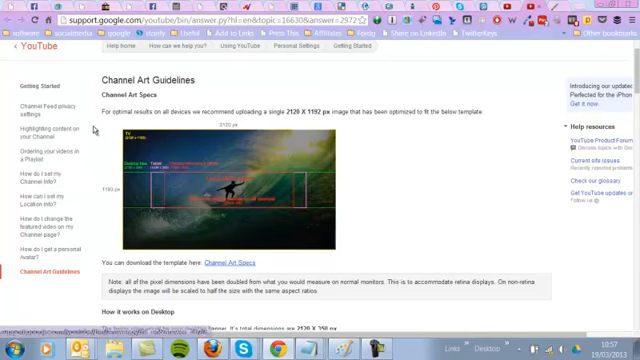
scroll(down, 3)
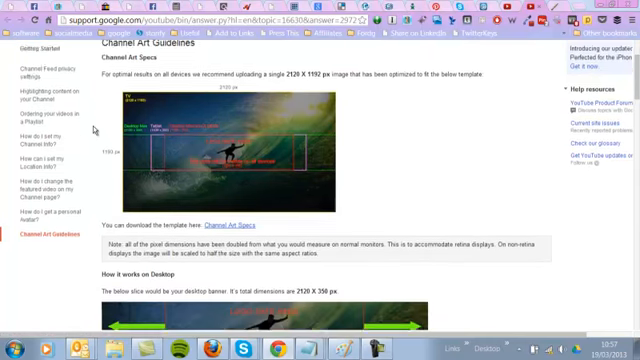
scroll(down, 3)
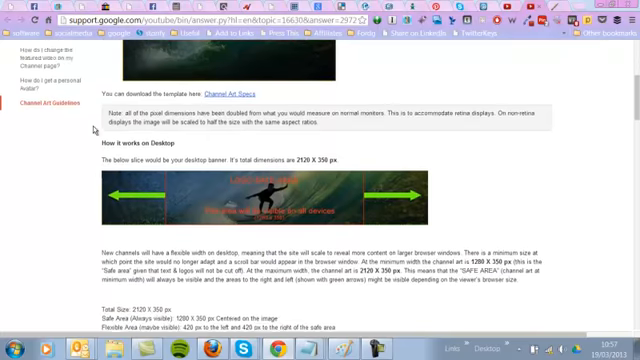
scroll(down, 3)
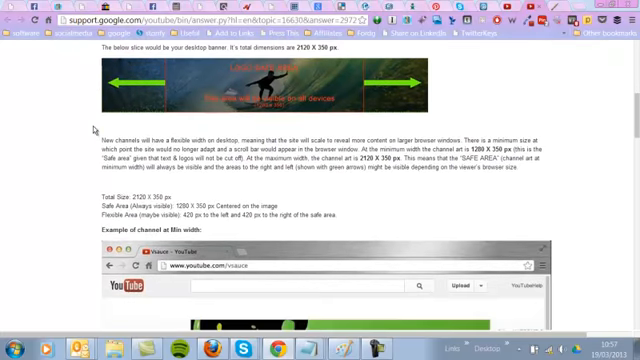
scroll(down, 3)
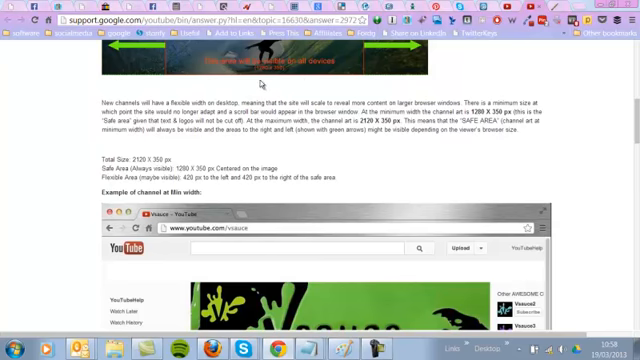
mouse_move(258, 82)
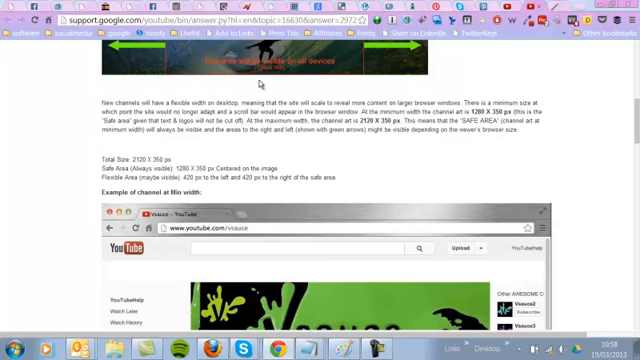
scroll(down, 3)
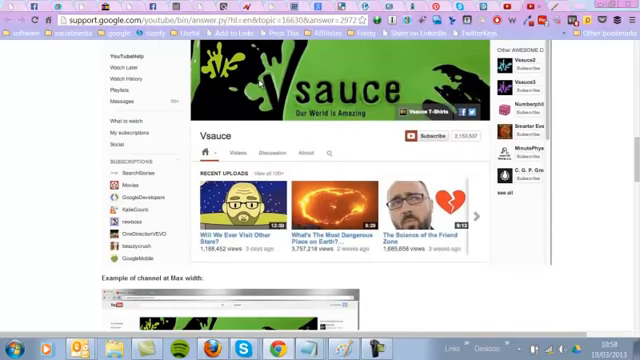
scroll(down, 3)
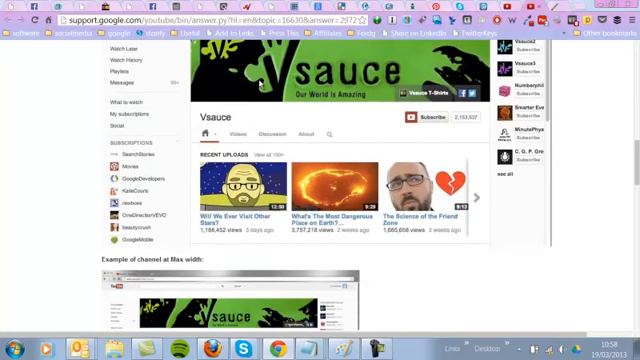
scroll(down, 3)
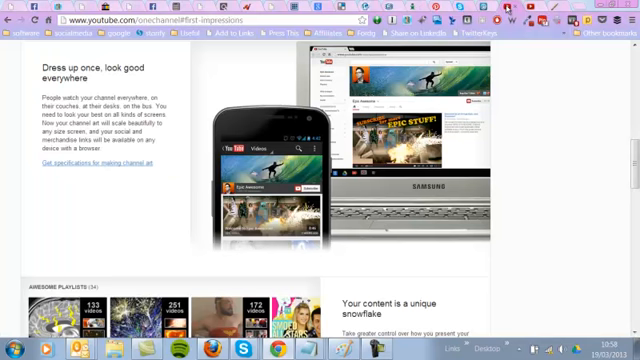
mouse_move(120, 203)
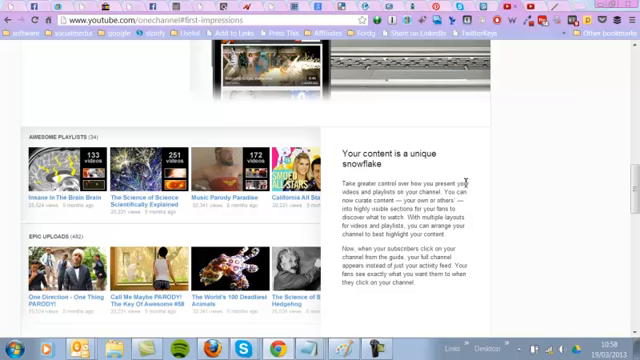
Step: Scroll the One Channel page past the recently designed channels to the closing call-to-action
scroll(down, 3)
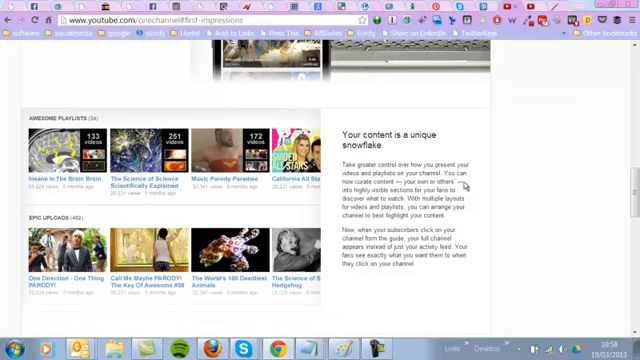
scroll(down, 3)
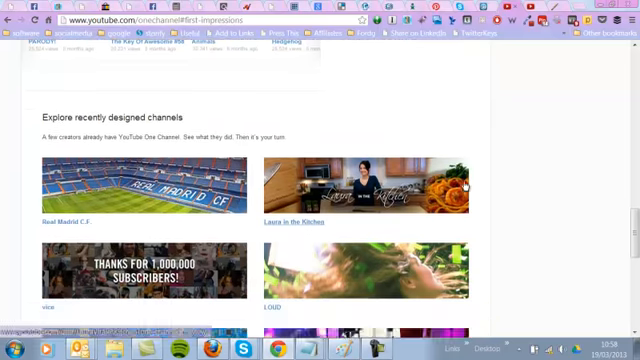
scroll(down, 3)
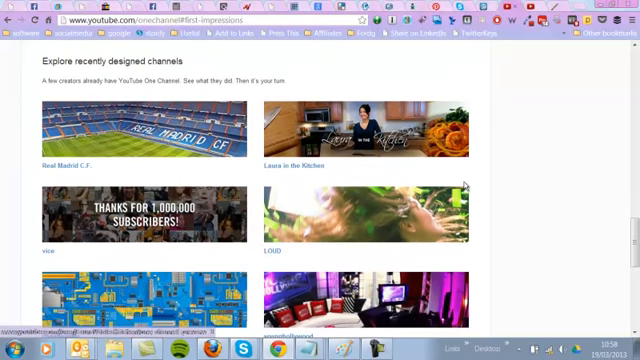
scroll(down, 3)
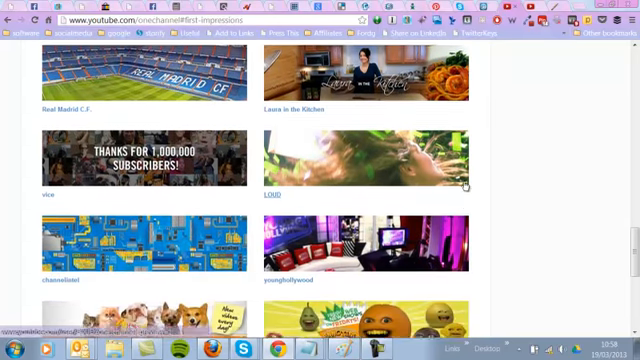
scroll(down, 3)
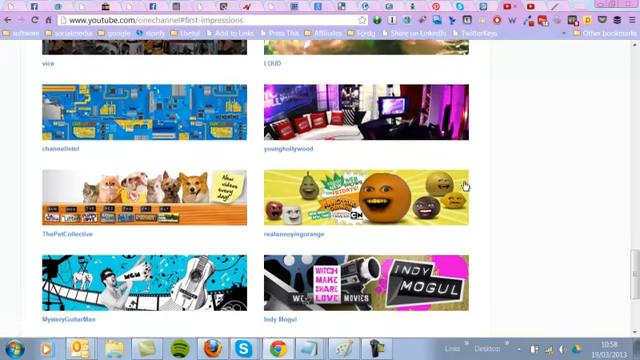
scroll(down, 3)
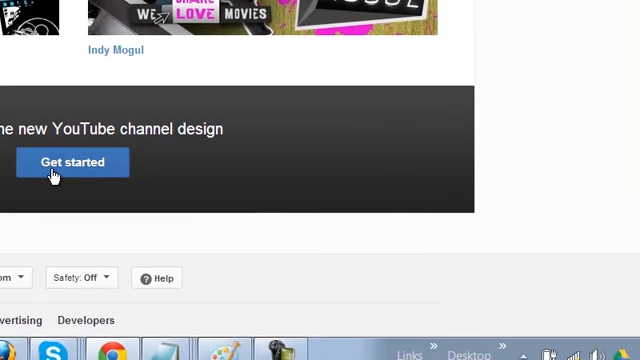
Step: Choose 'Get started' to switch the channel to the new design
click(72, 161)
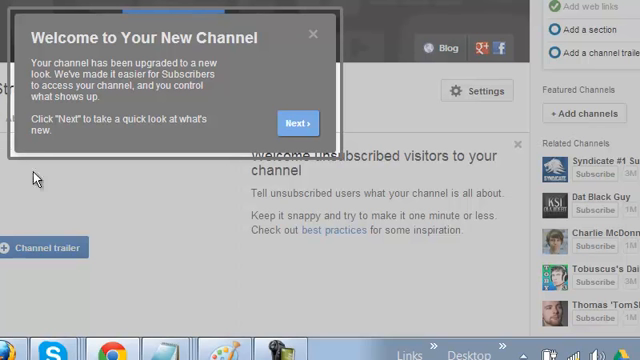
mouse_move(188, 54)
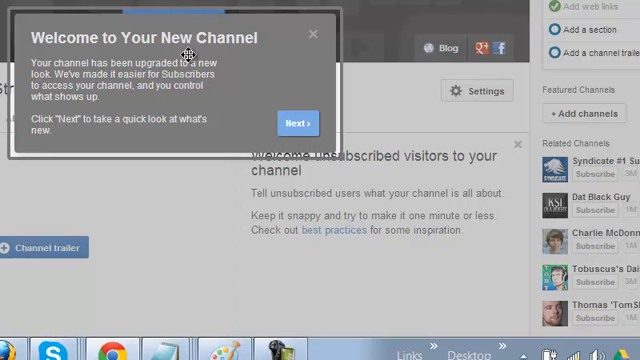